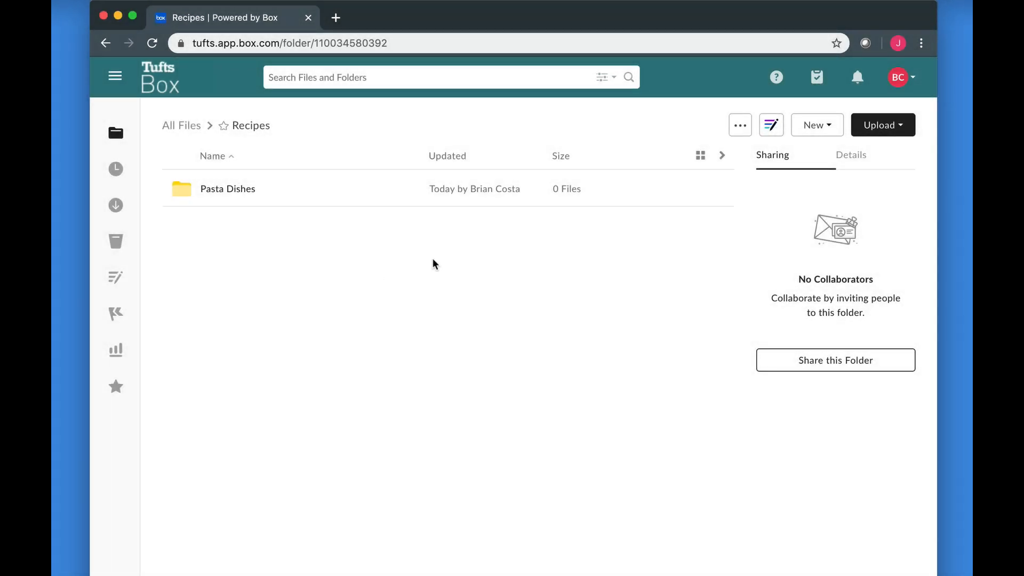
mouse_move(675, 186)
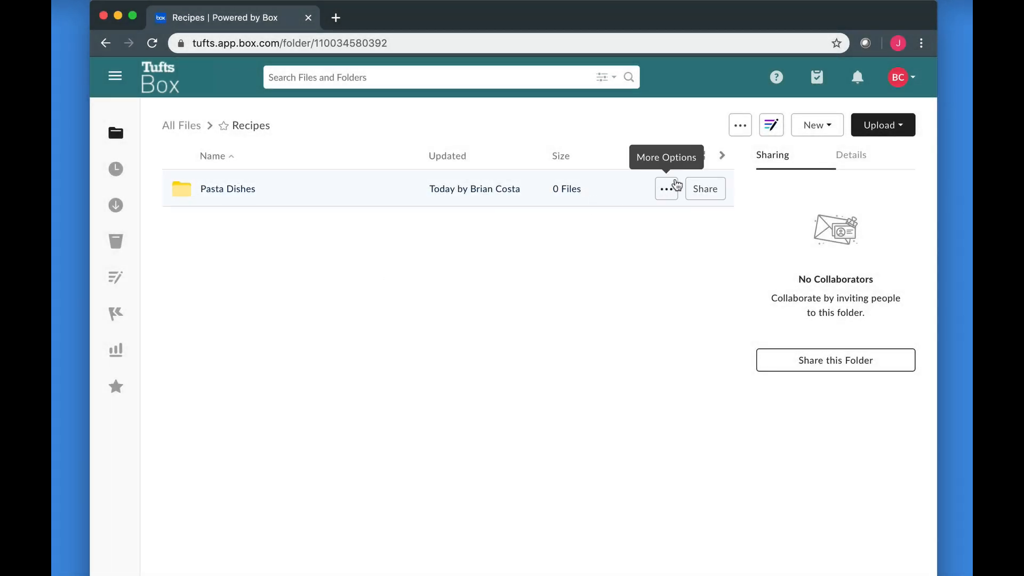
Open the More Options menu for the Pasta Dishes folder.
click(665, 188)
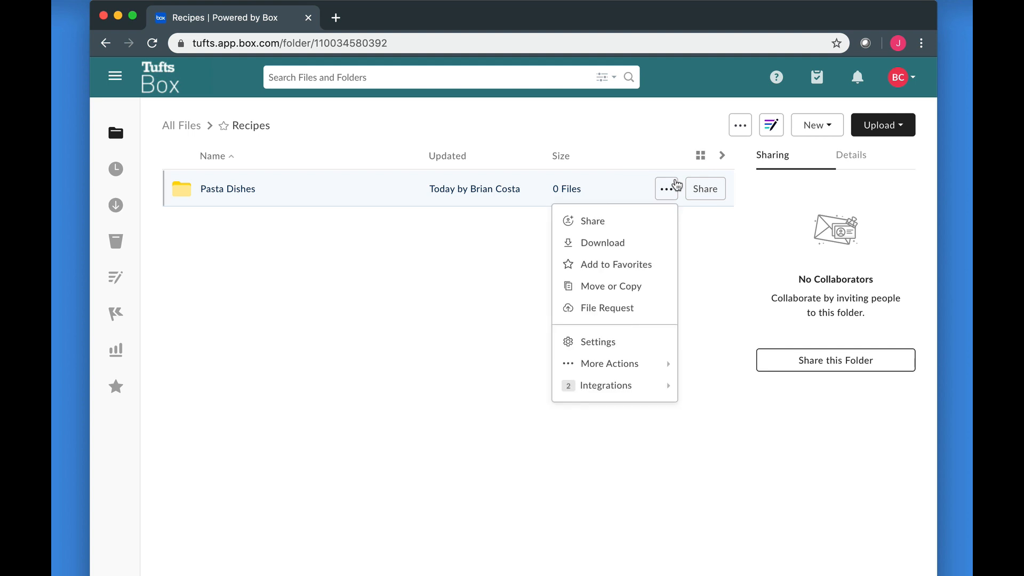
mouse_move(654, 345)
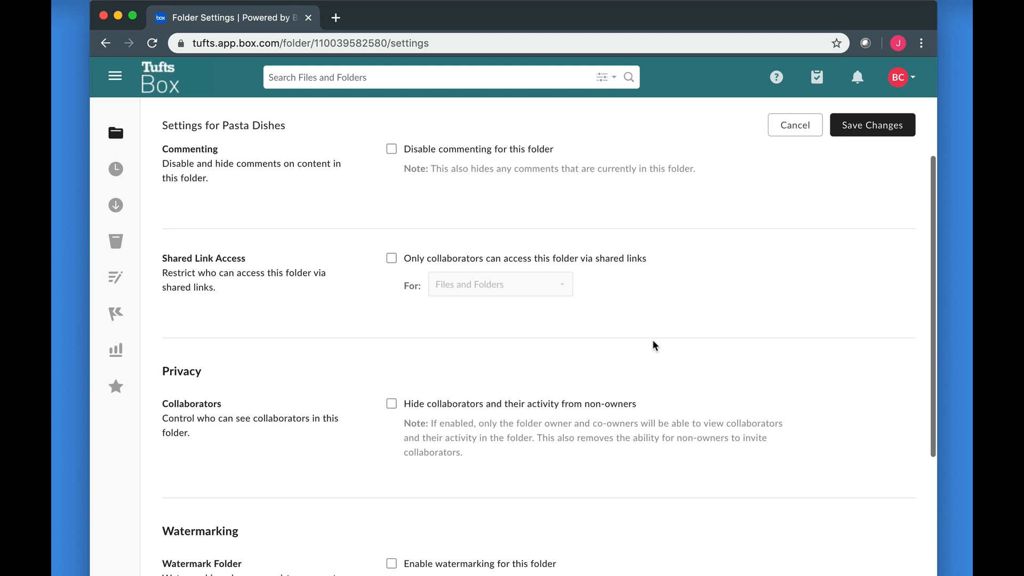
Enable 'Allow uploads to this folder via email', toggling it off and on to regenerate the address.
scroll(down, 3)
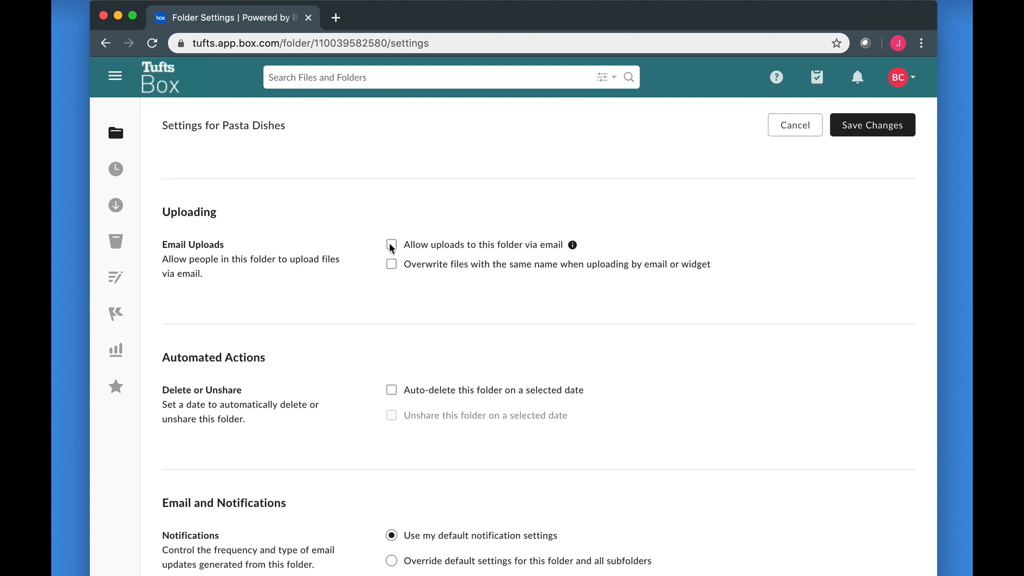
click(391, 245)
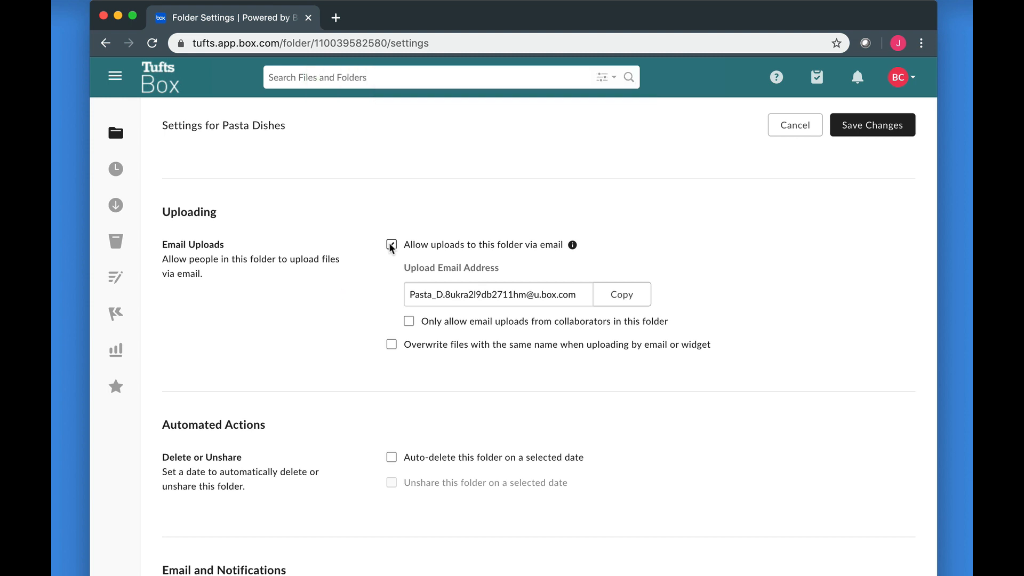
click(391, 245)
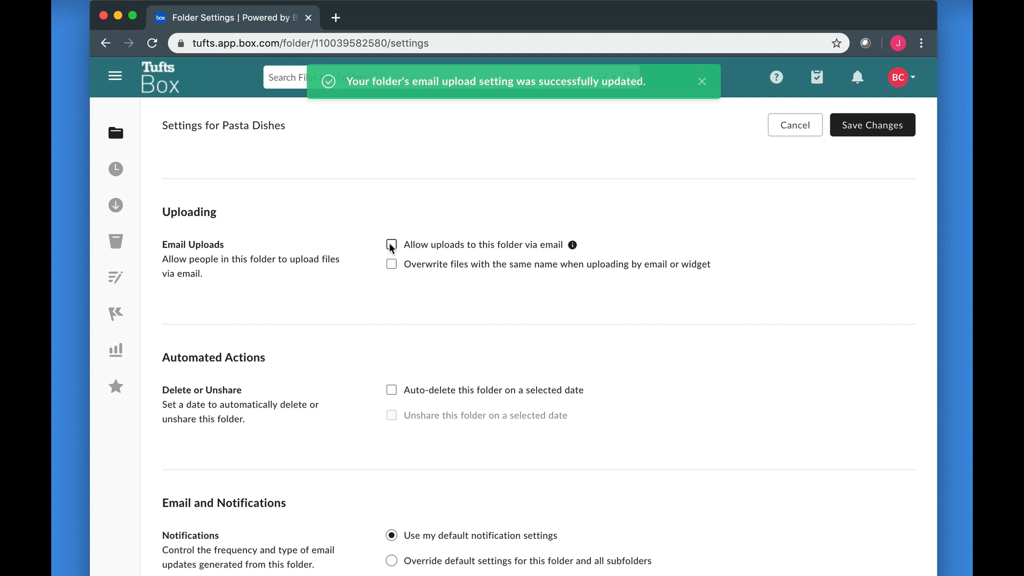
click(392, 244)
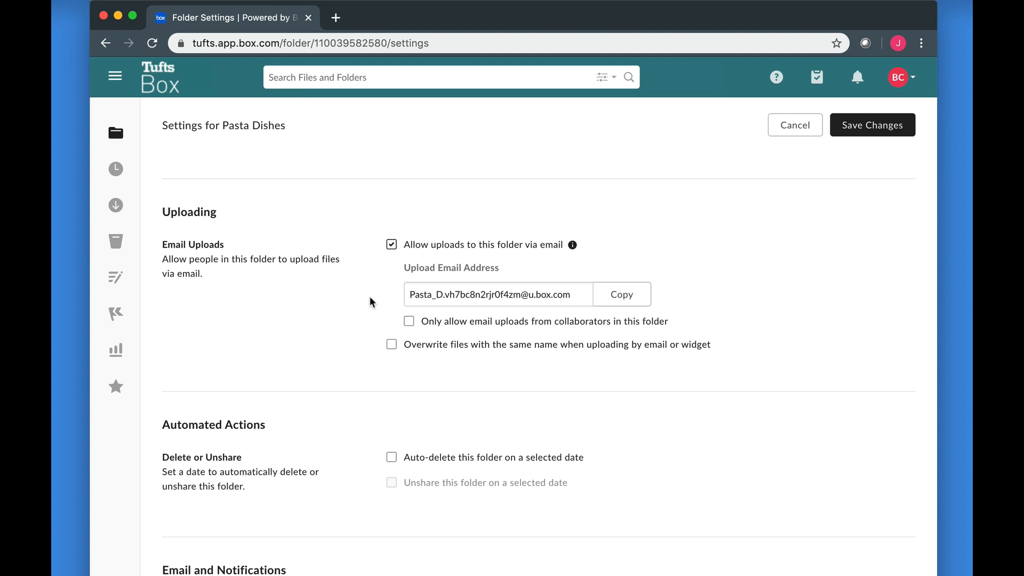
Copy the folder's upload email address and save the folder settings.
click(622, 293)
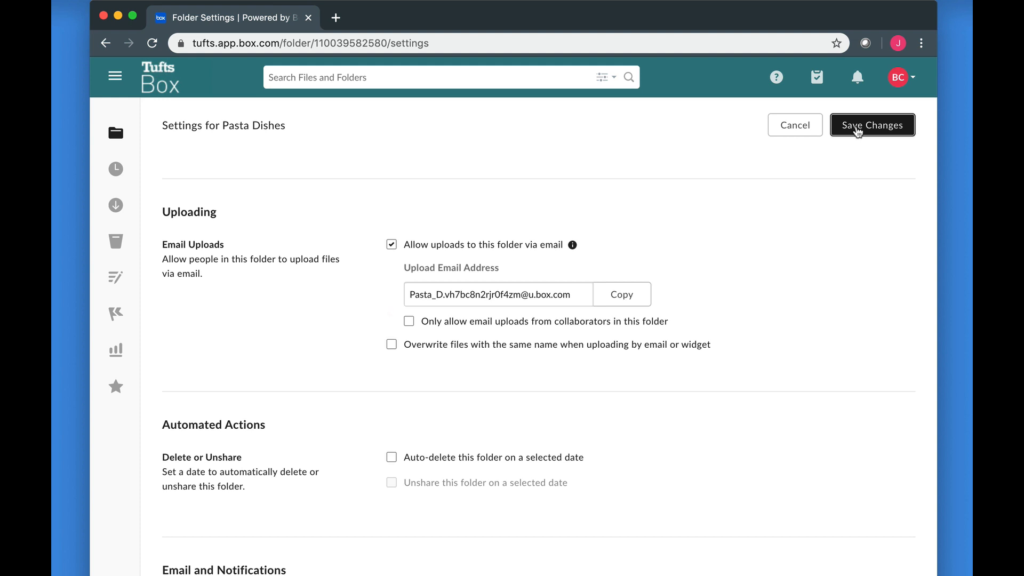
click(871, 124)
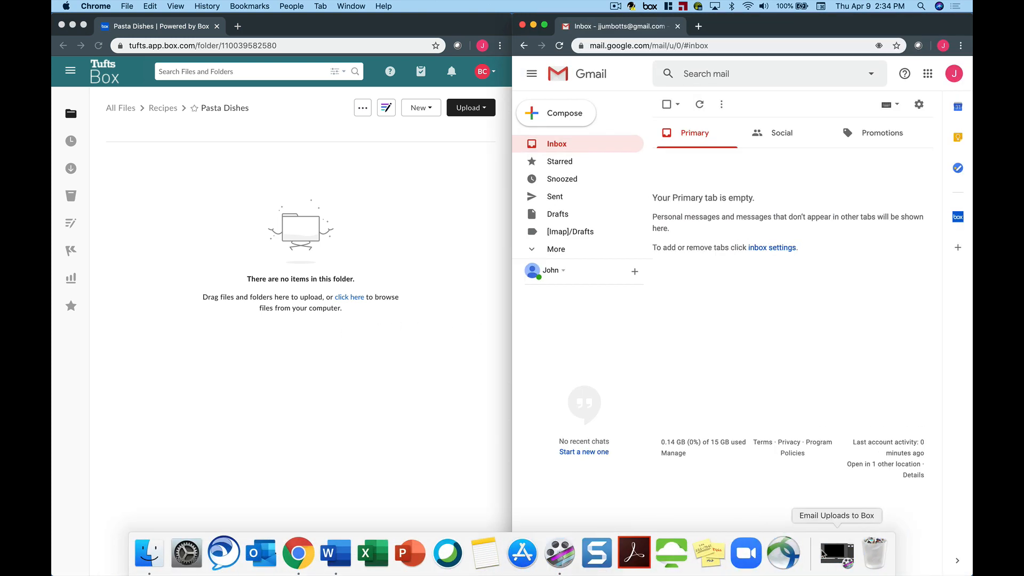
click(565, 113)
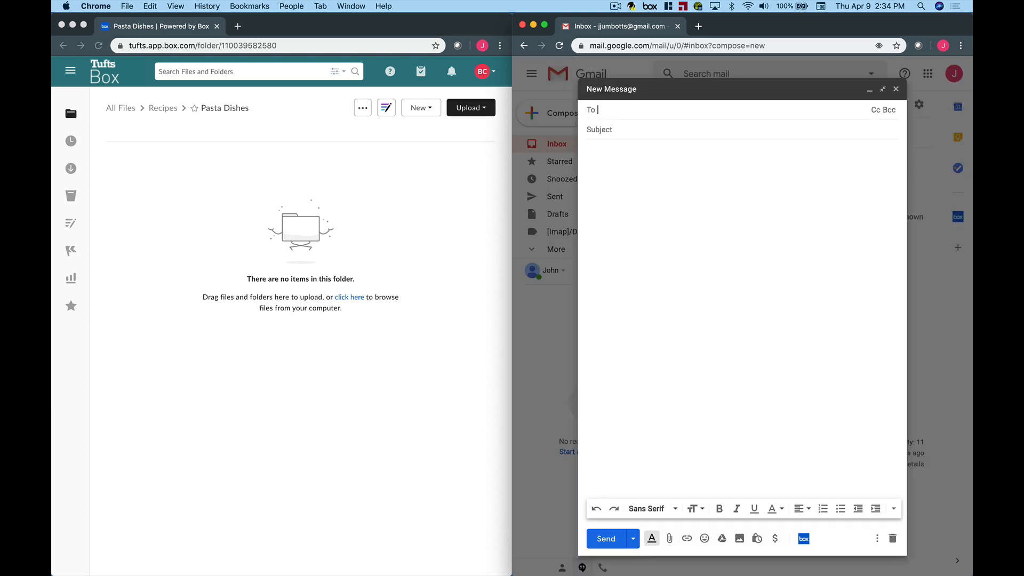
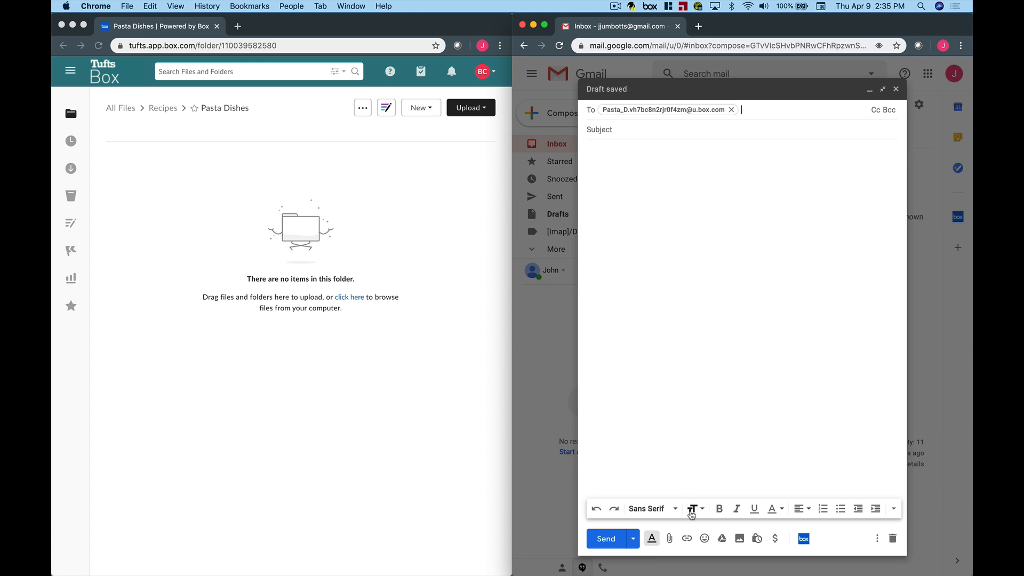
click(669, 538)
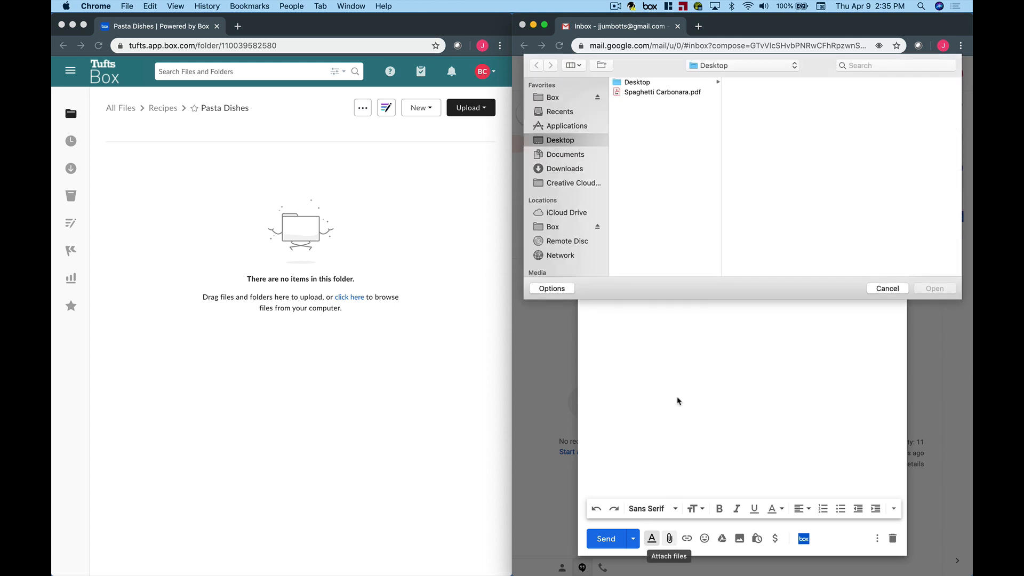
Attach Spaghetti Carbonara.pdf and send the email without a subject.
click(662, 92)
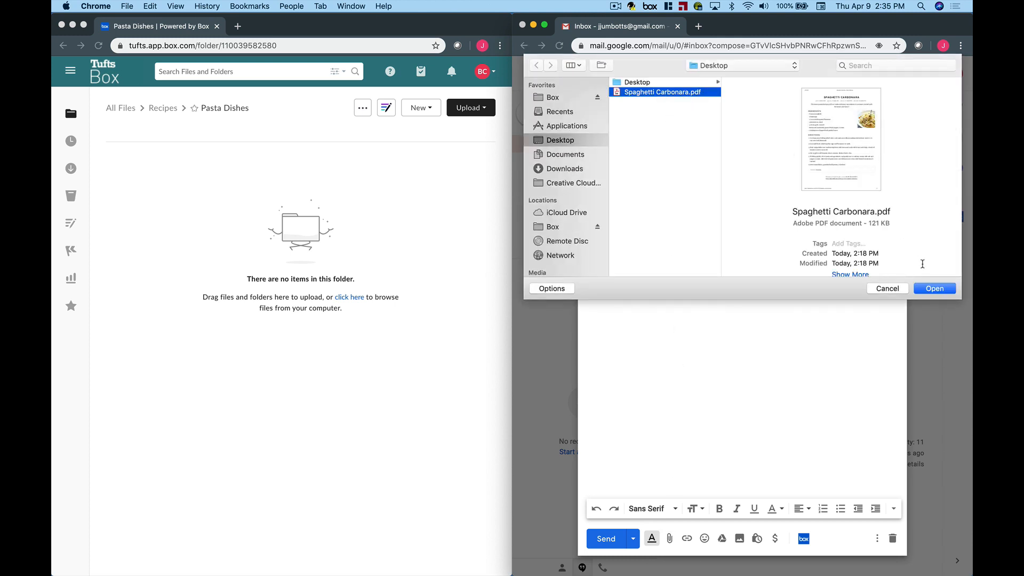
click(934, 288)
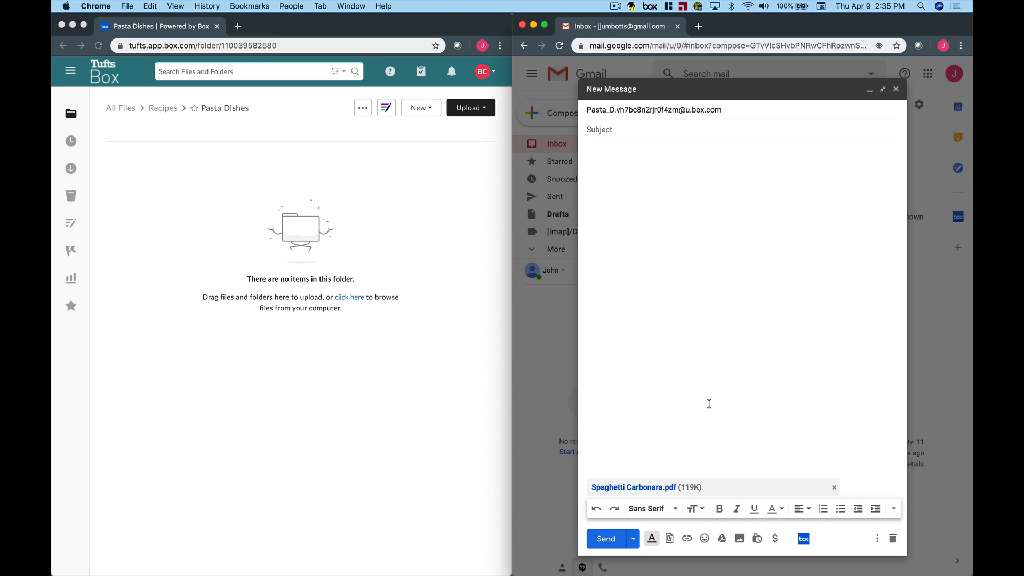
click(605, 539)
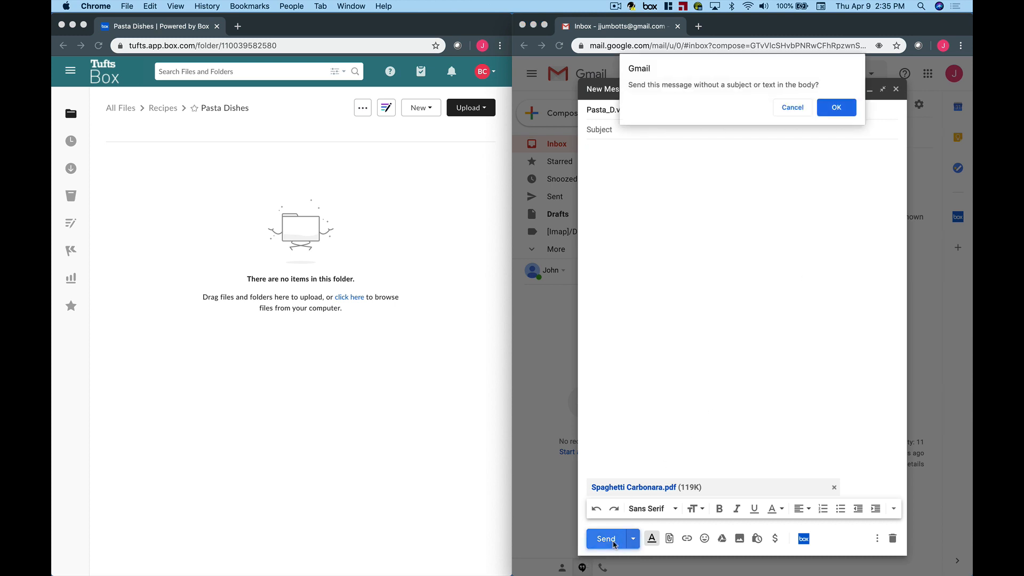
click(836, 108)
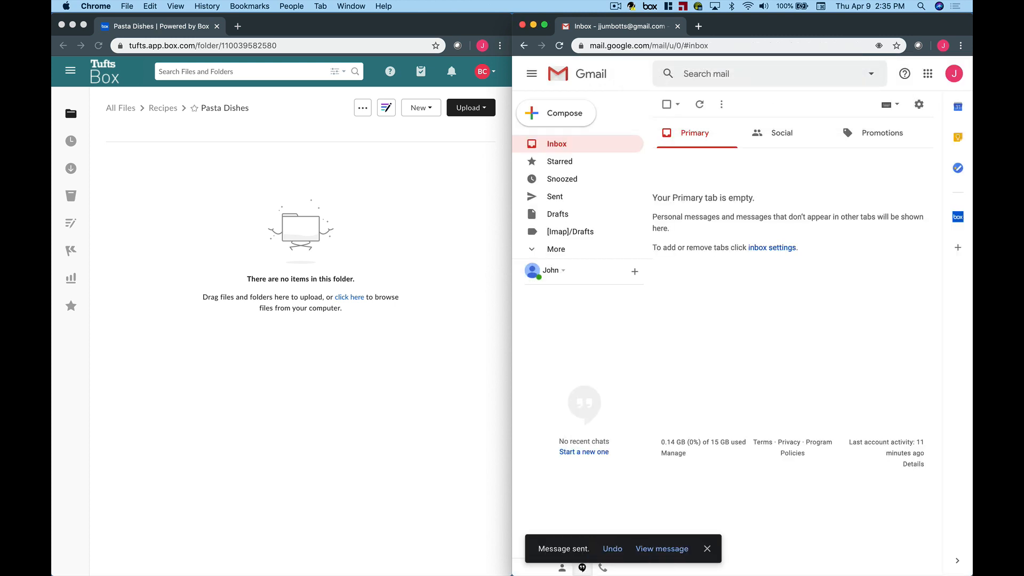
Reload the Pasta Dishes folder page in Box to show Spaghetti Carbonara.pdf.
click(707, 548)
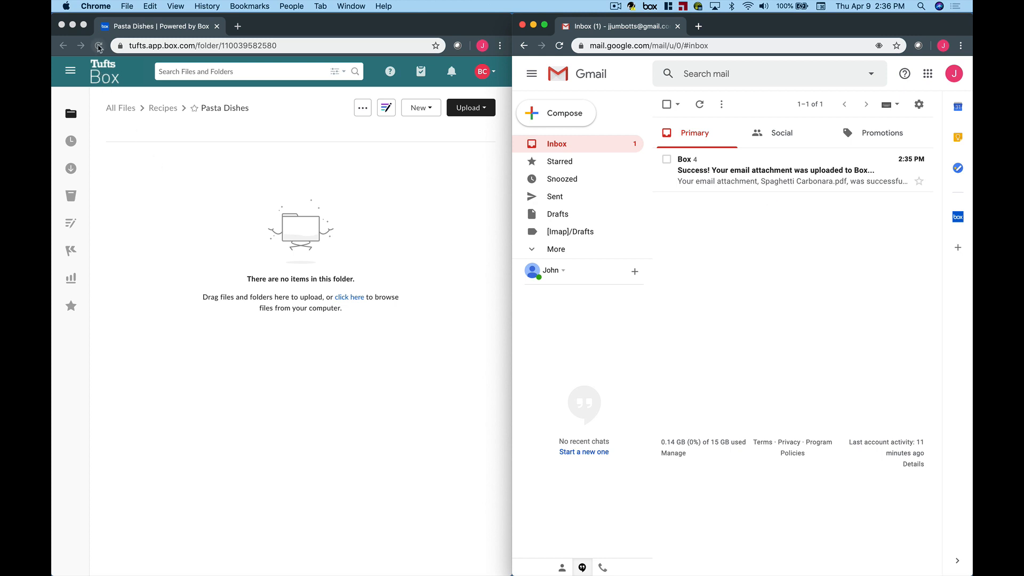
click(98, 44)
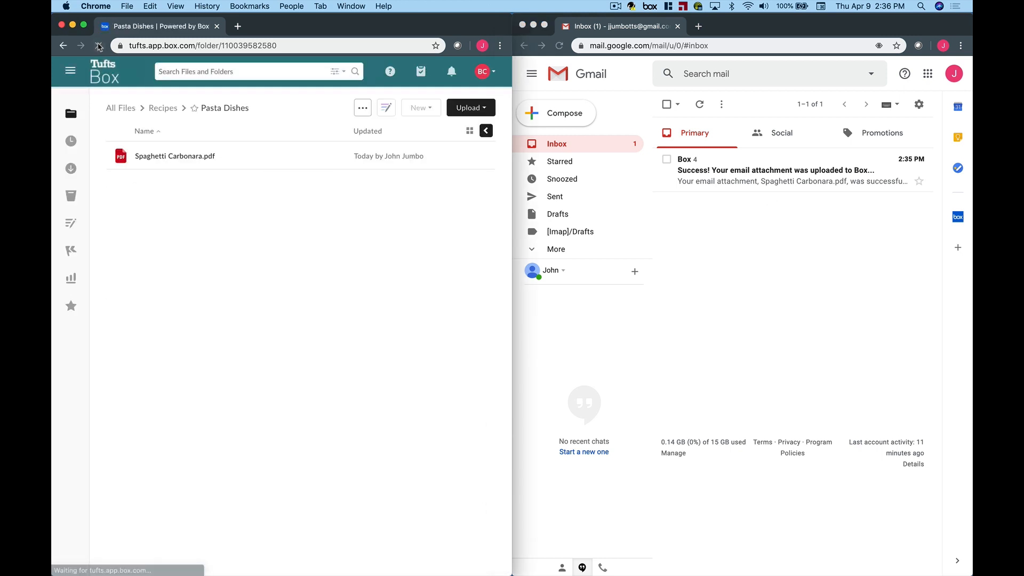
click(97, 46)
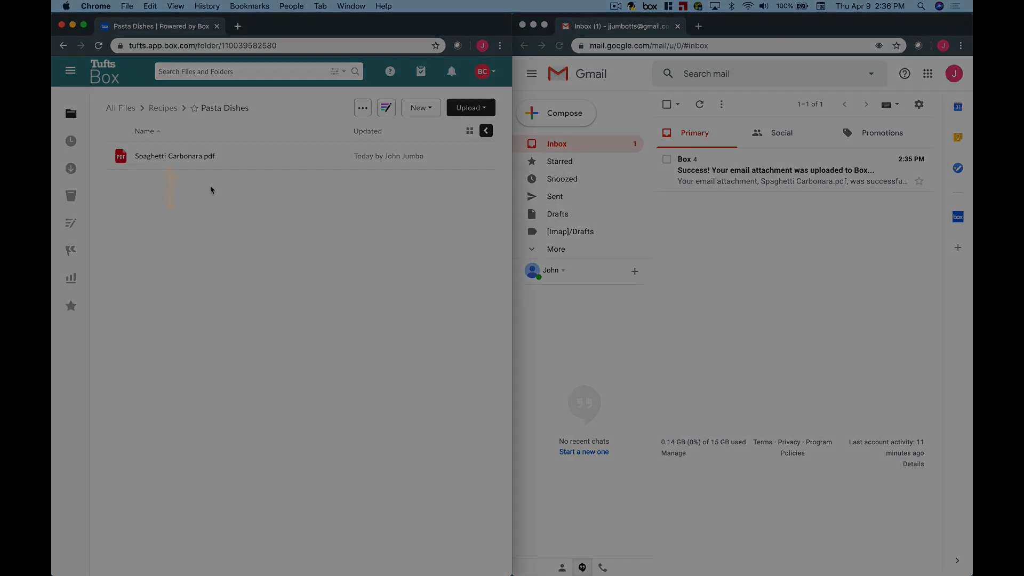